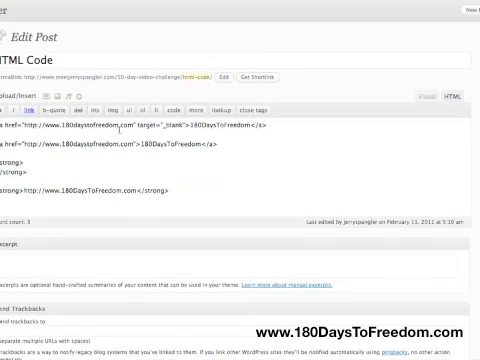
Switch to the Visual tab to show the 180DaysToFreedom links and bold URL rendered
left_click(417, 90)
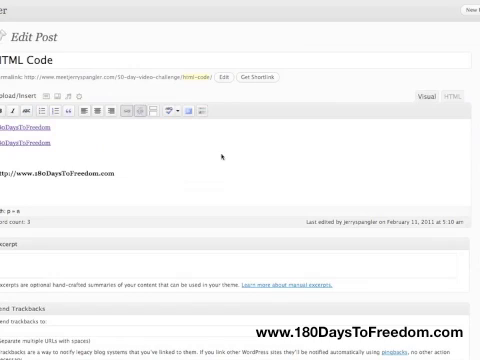